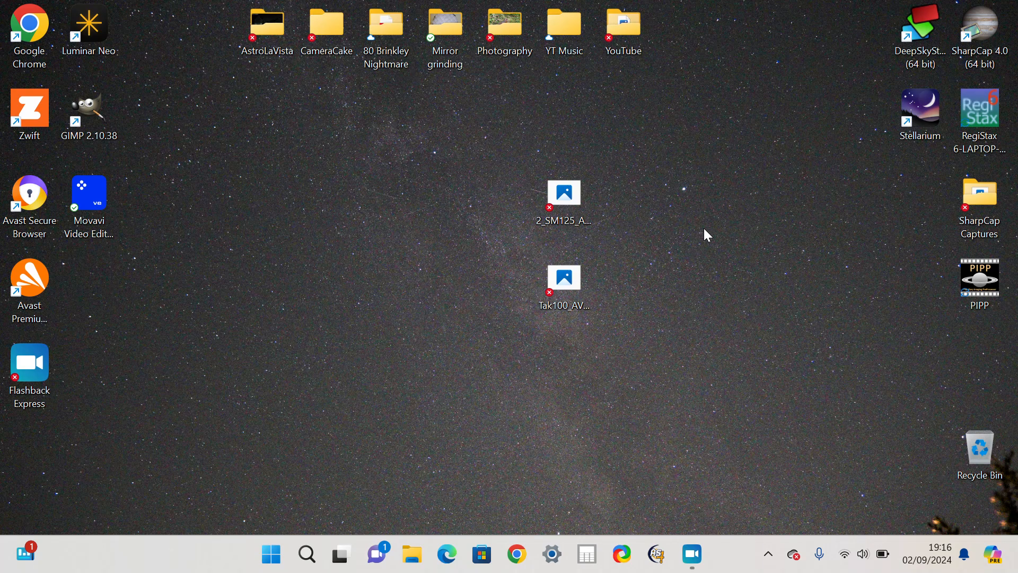
pyautogui.moveTo(687, 245)
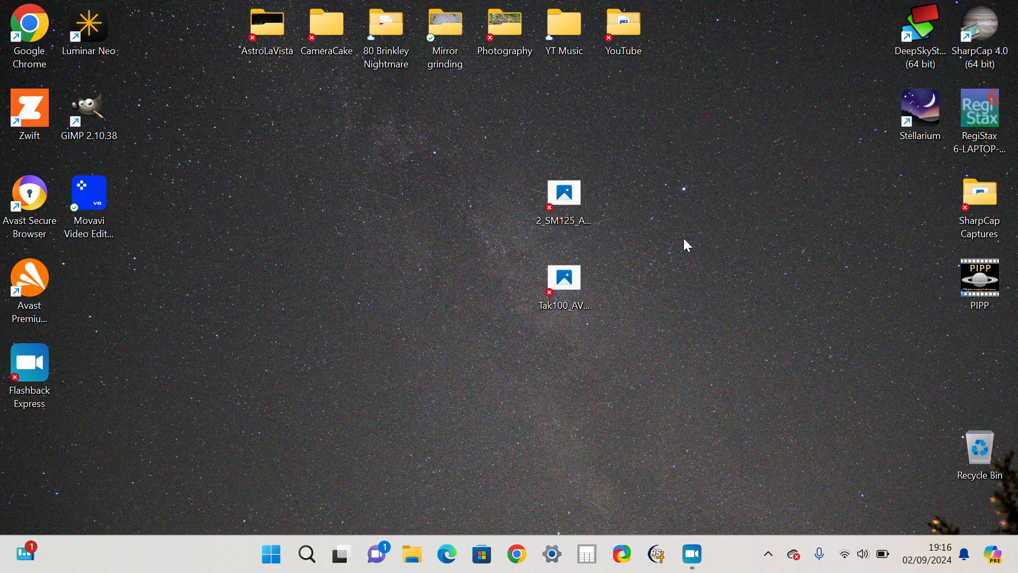
pyautogui.moveTo(682, 245)
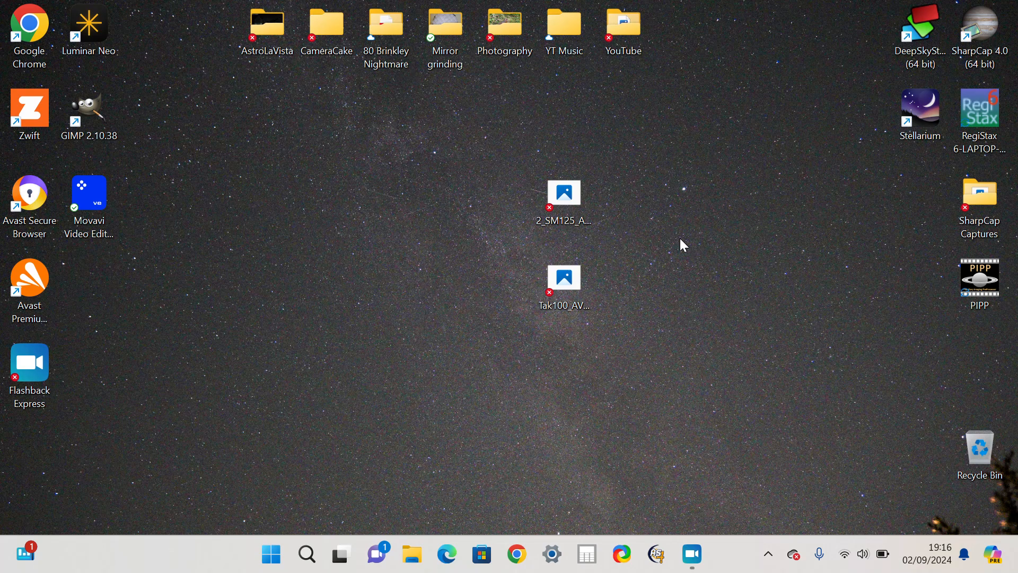
pyautogui.moveTo(592, 264)
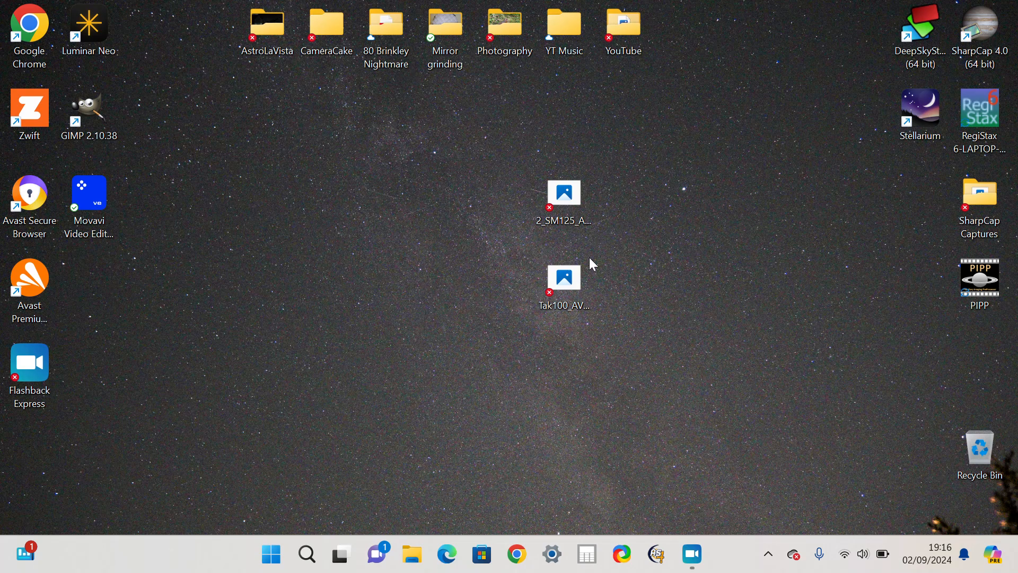
pyautogui.moveTo(611, 272)
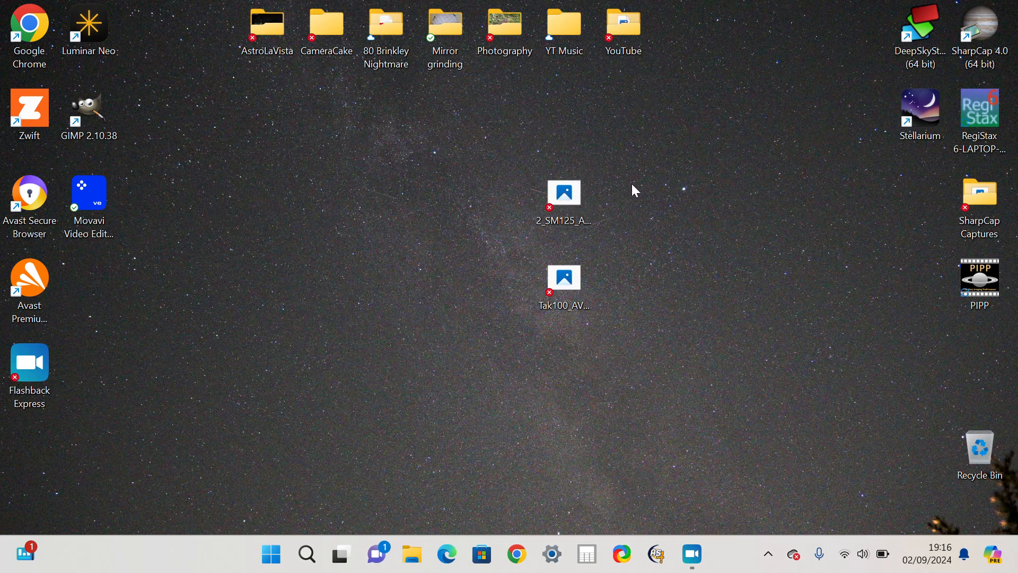
pyautogui.moveTo(597, 266)
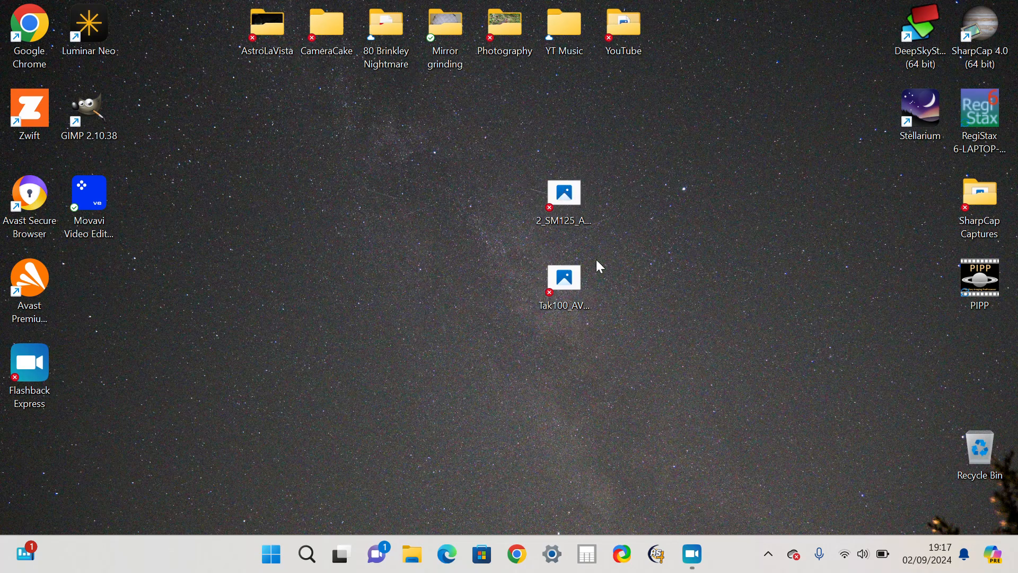
pyautogui.moveTo(629, 266)
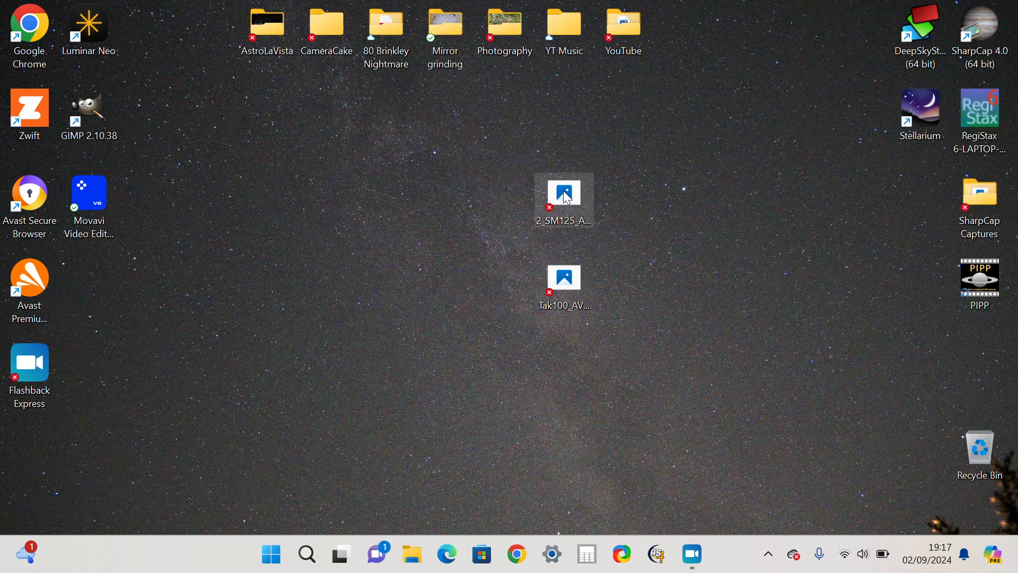
pyautogui.moveTo(566, 204)
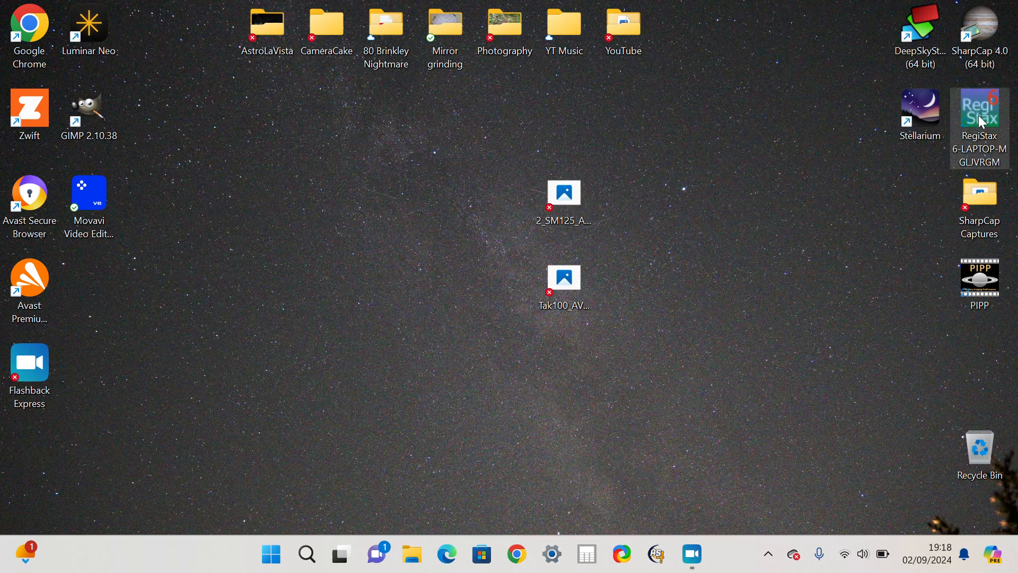
# Launch RegiStax, open 2_SM125_AVI_lapl4_ap33.tif and accept the stretch intensity-levels prompt.
pyautogui.doubleClick(979, 117)
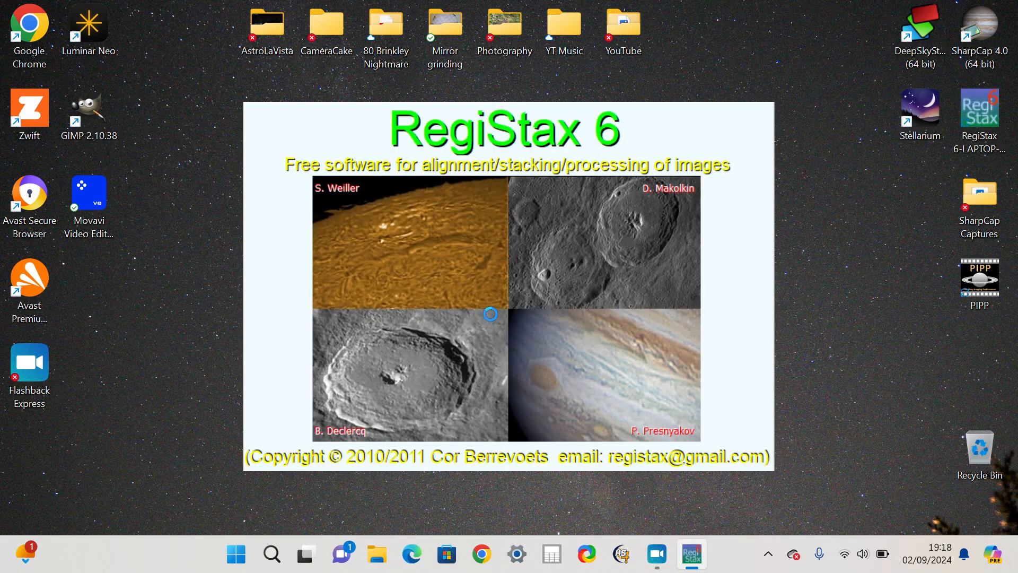
pyautogui.moveTo(490, 309)
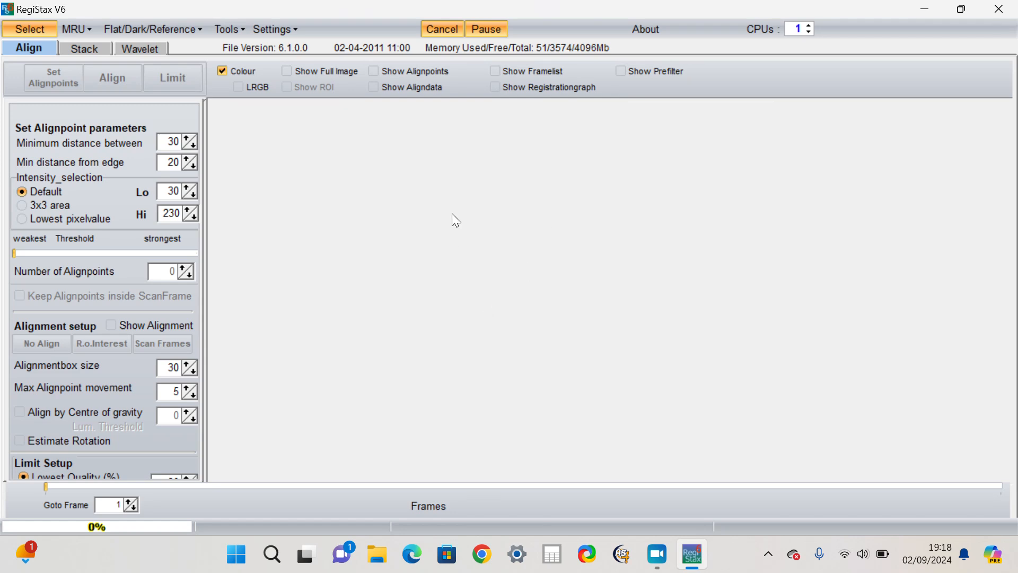
pyautogui.click(29, 30)
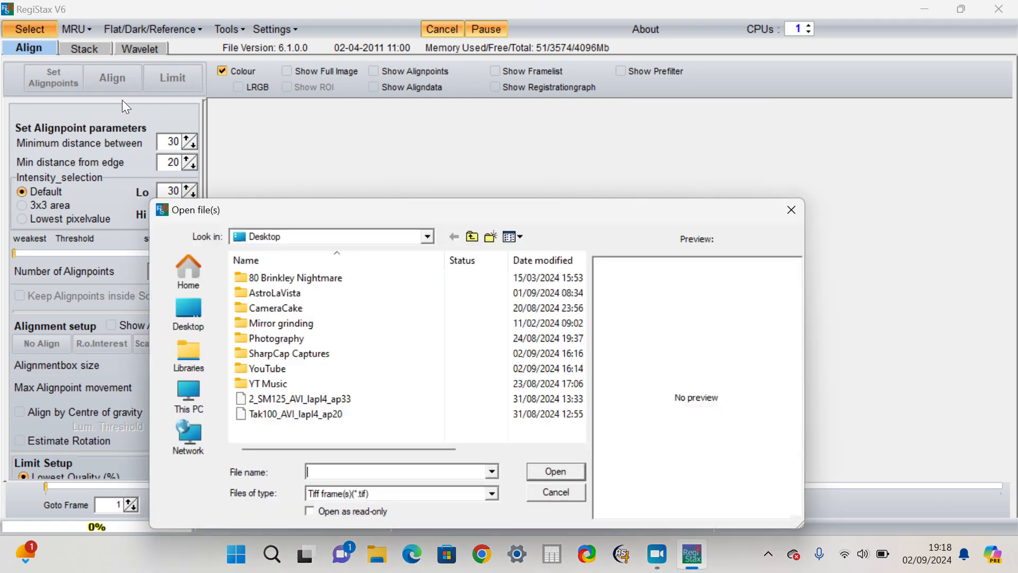
pyautogui.click(555, 471)
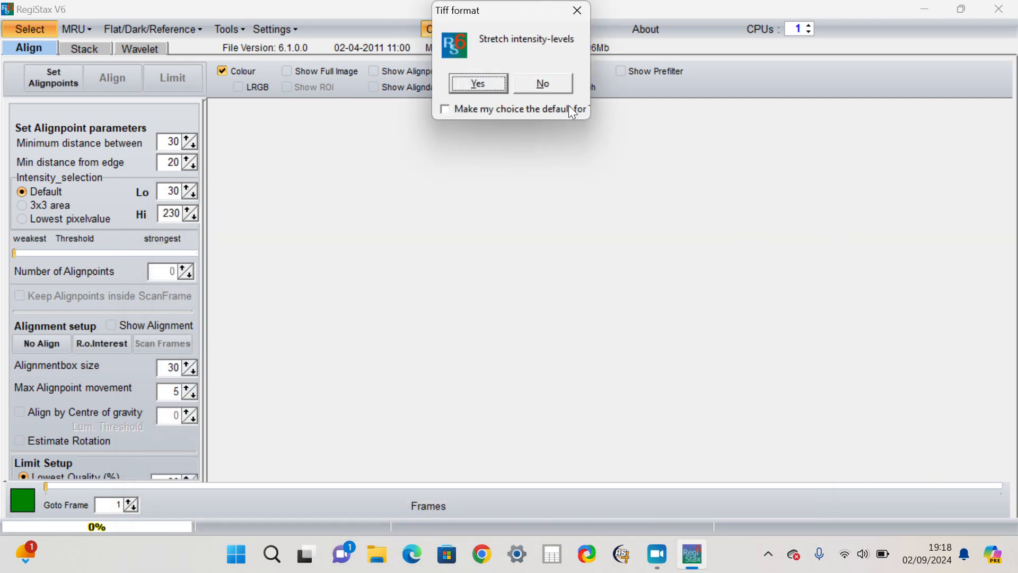
pyautogui.click(478, 83)
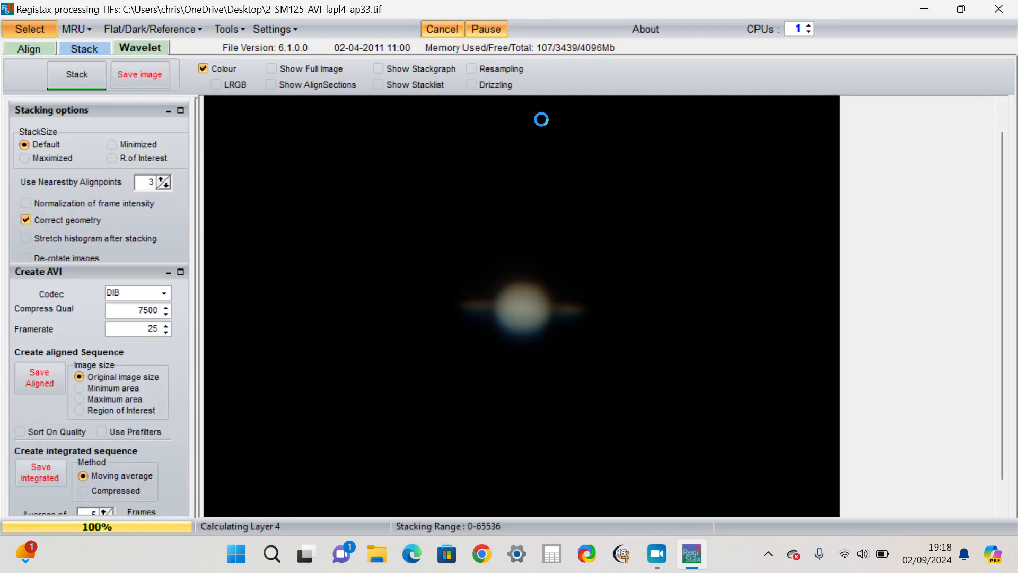
# Show Saturn zoomed and autobalance RGB weights to red 1.04, green 0.97, blue 1.06.
pyautogui.click(140, 48)
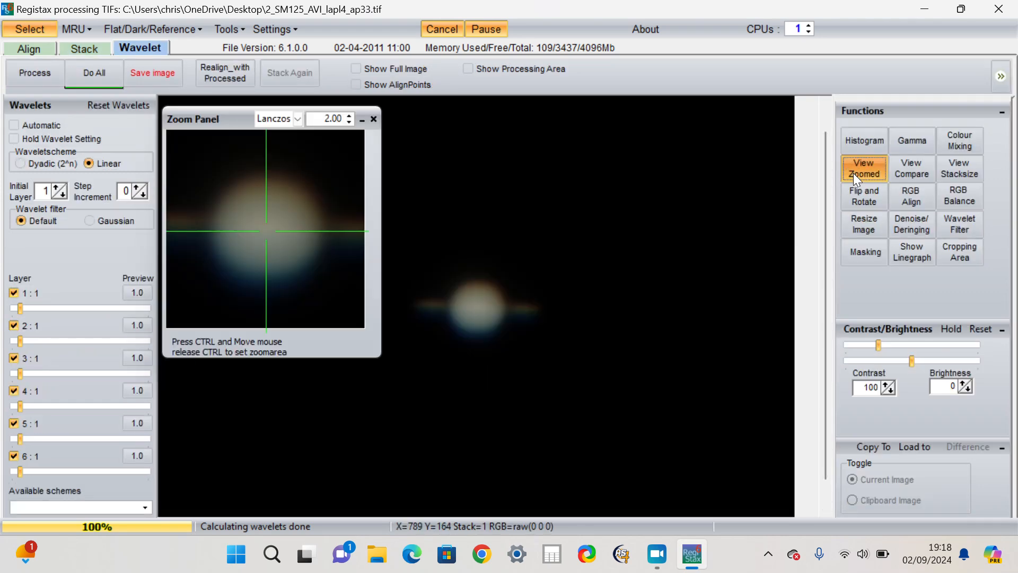
pyautogui.moveTo(208, 244)
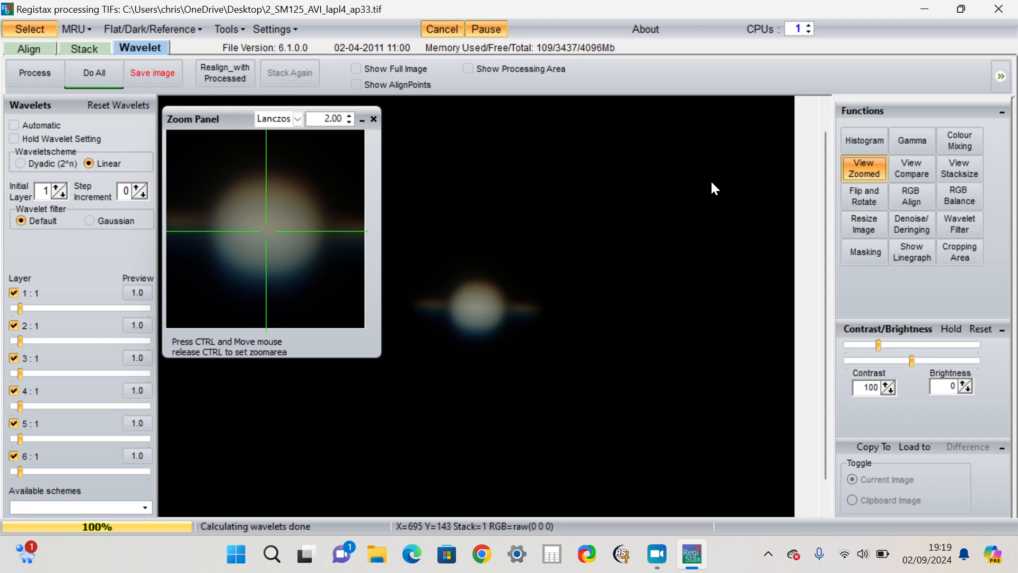
pyautogui.moveTo(768, 279)
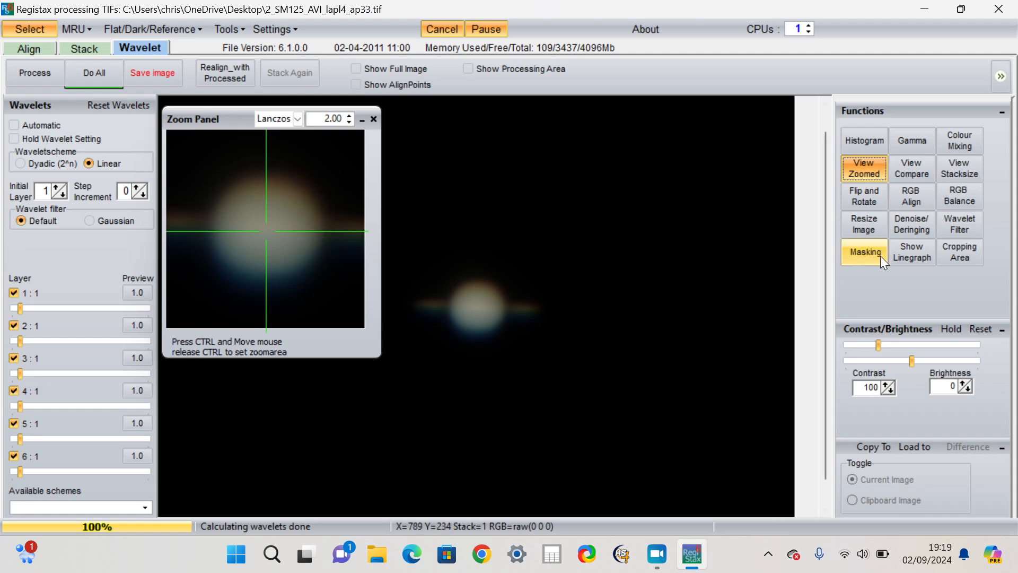
pyautogui.moveTo(468, 289)
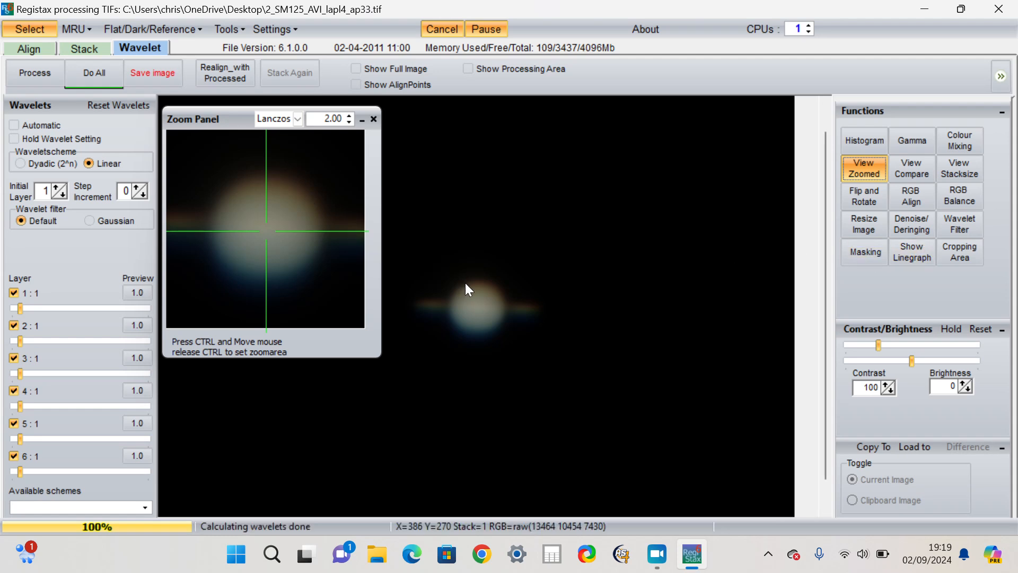
pyautogui.moveTo(959, 195)
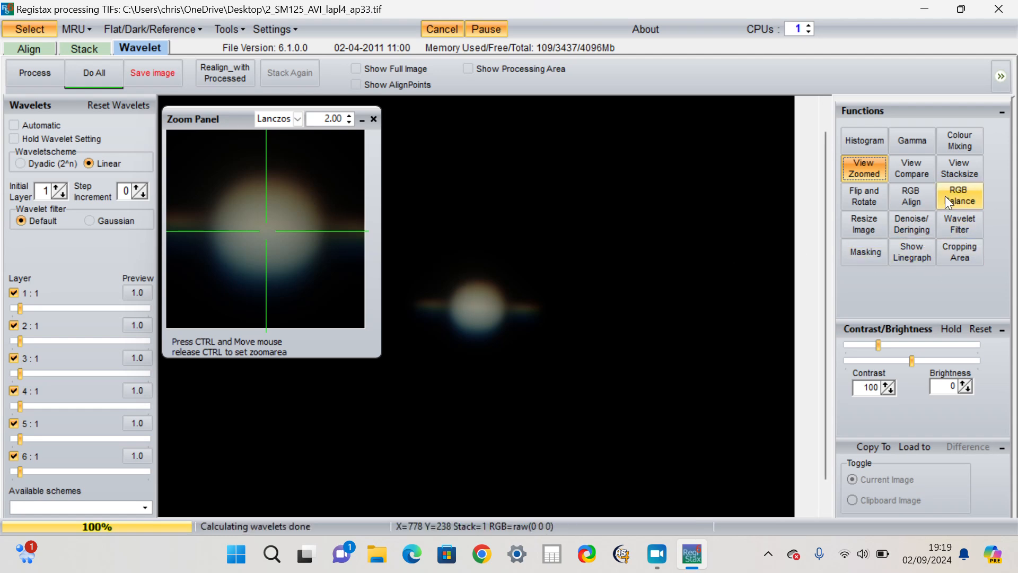
pyautogui.click(960, 196)
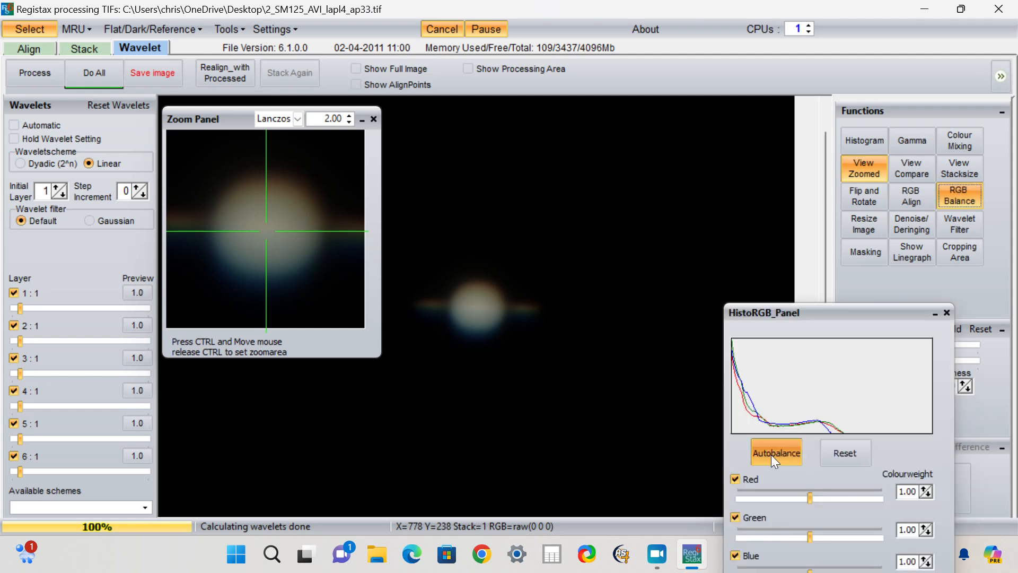
pyautogui.click(776, 452)
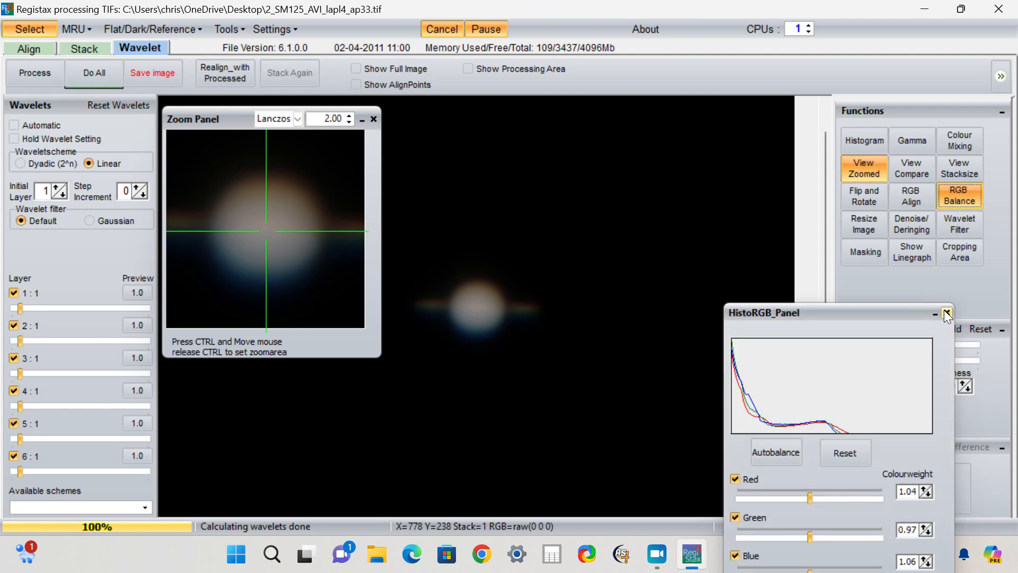
pyautogui.click(945, 311)
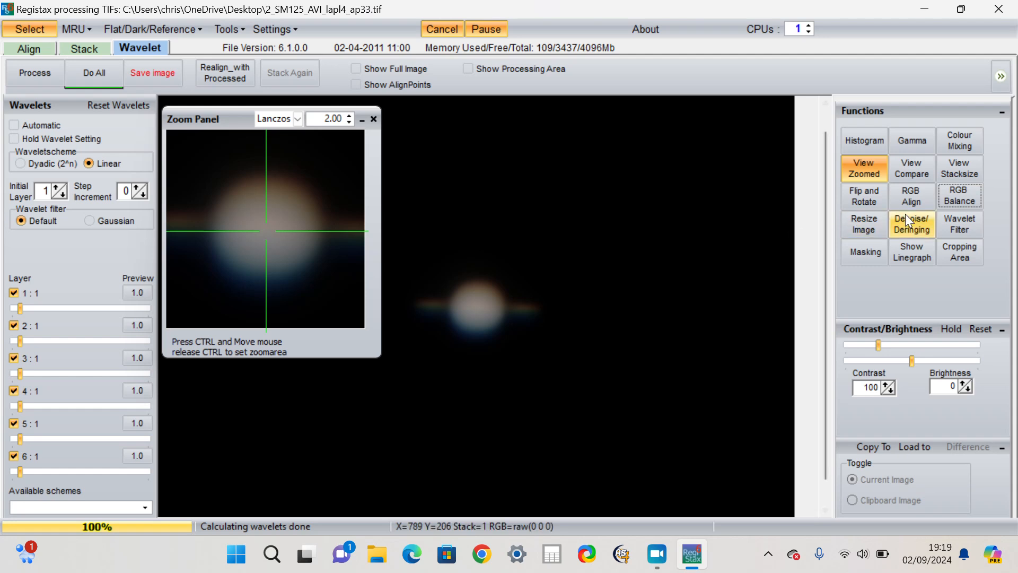
# In the RGB Alignment Tool, shift blue up and red down to Y -3 to reduce colour fringes.
pyautogui.click(911, 196)
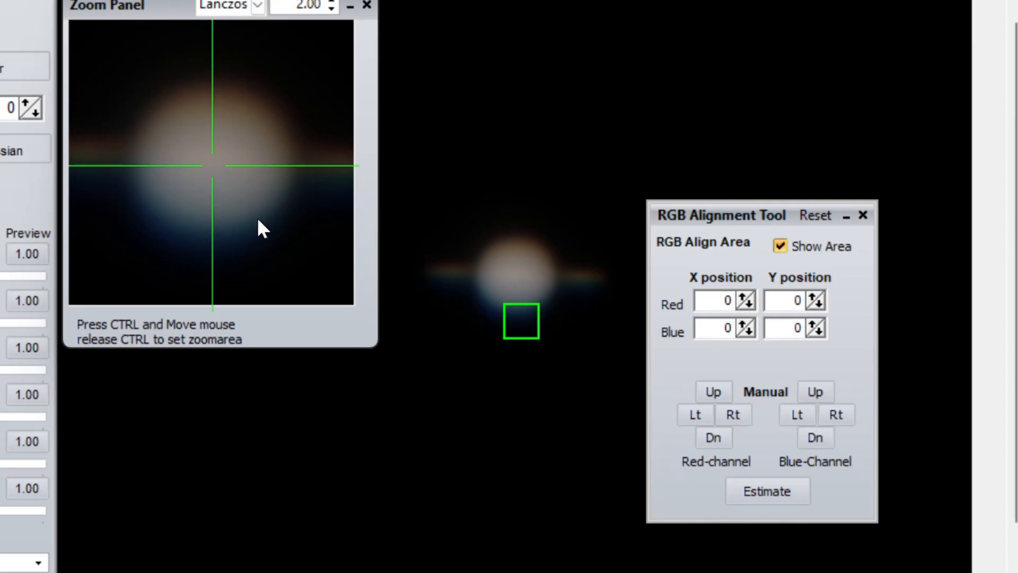
pyautogui.moveTo(119, 189)
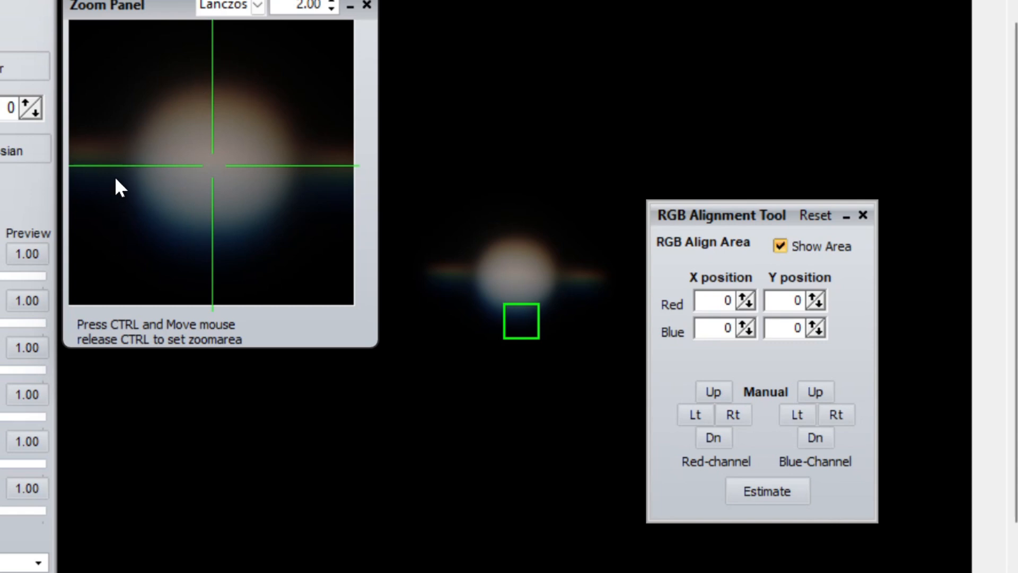
pyautogui.moveTo(208, 210)
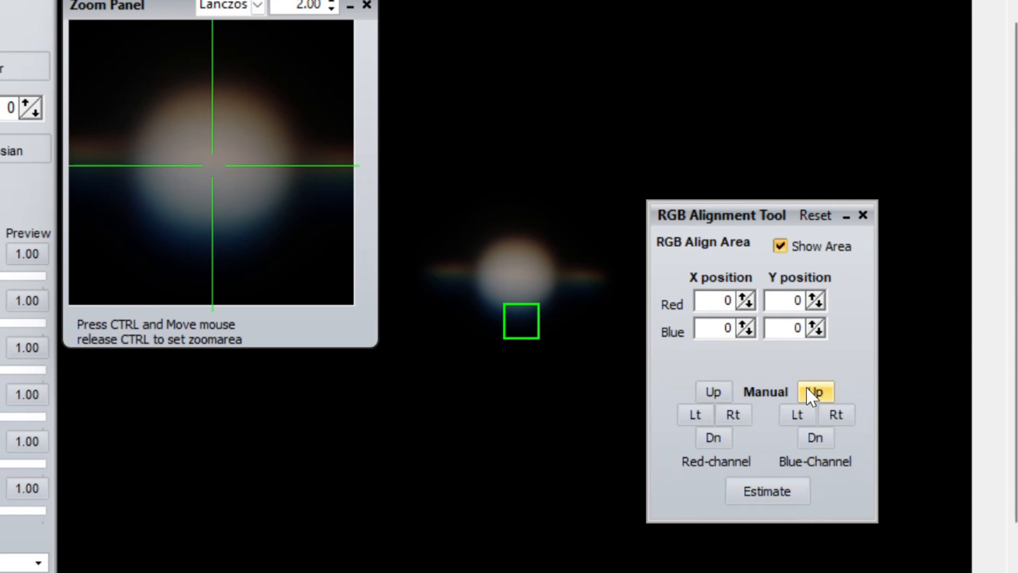
pyautogui.click(816, 391)
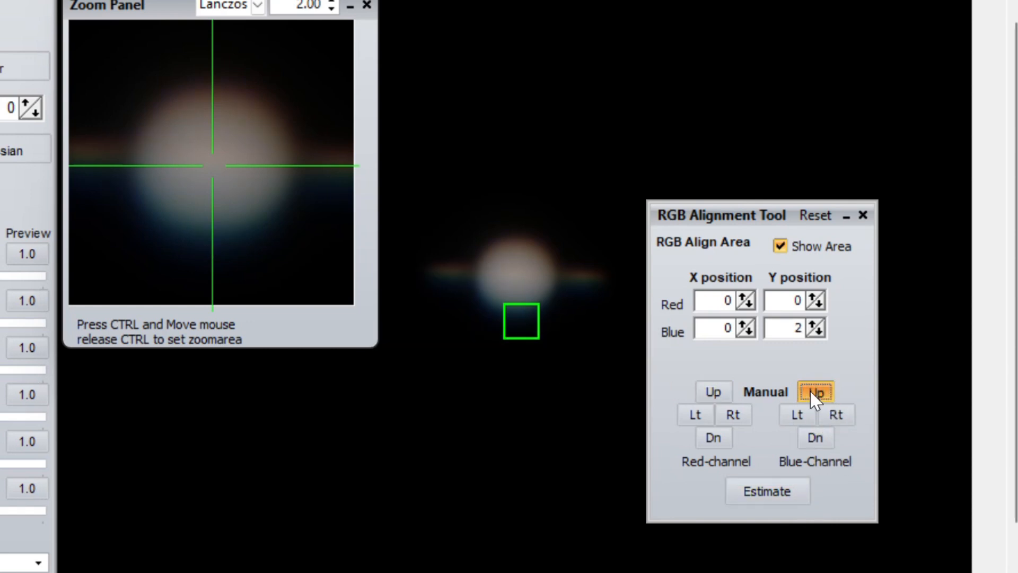
pyautogui.click(815, 391)
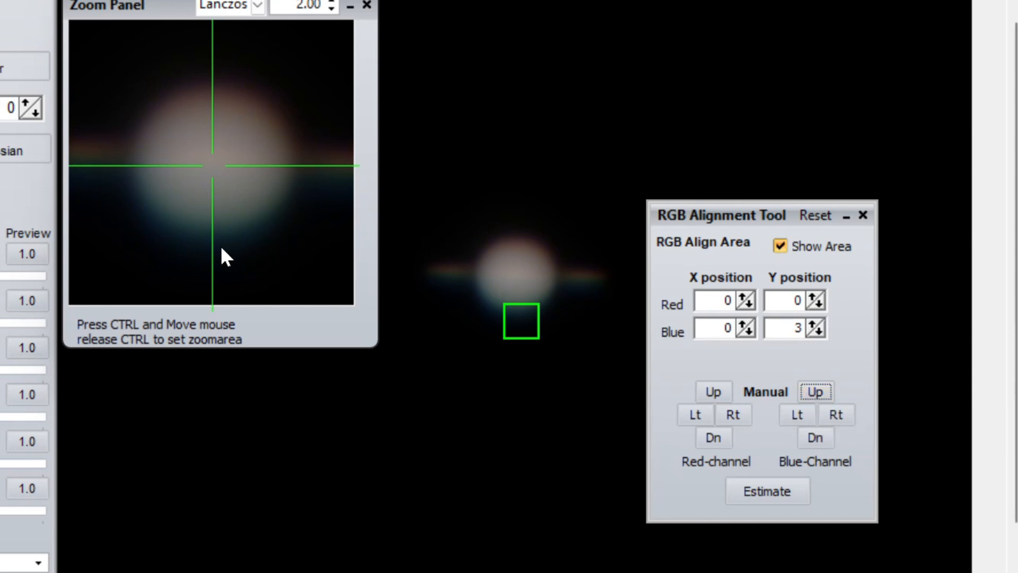
pyautogui.moveTo(214, 110)
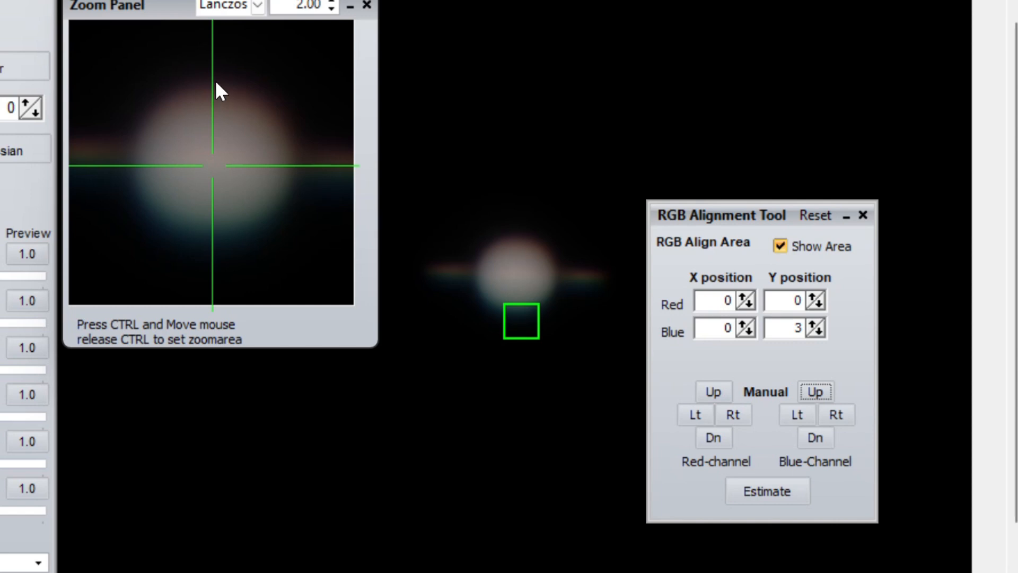
pyautogui.moveTo(705, 479)
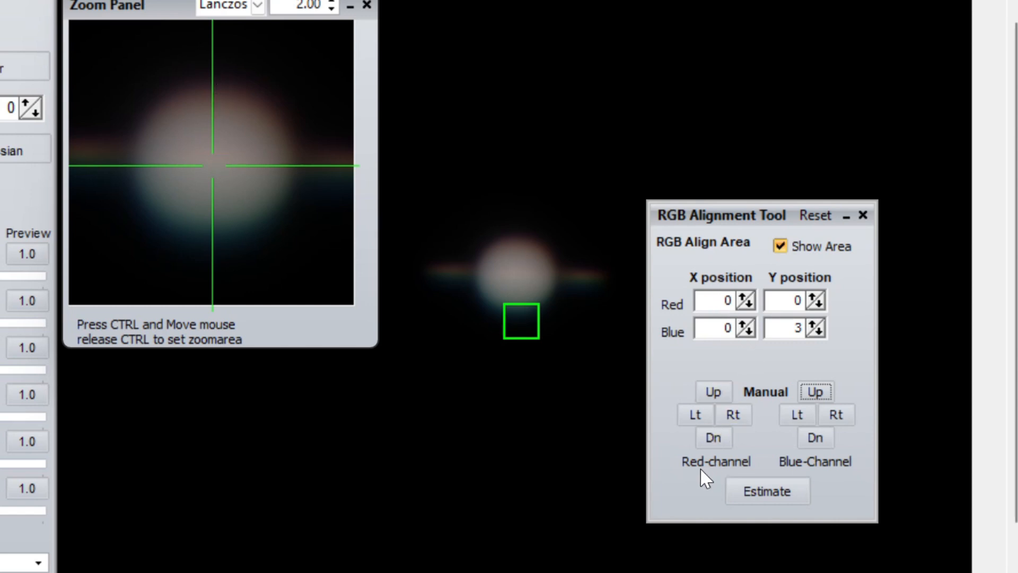
pyautogui.click(713, 437)
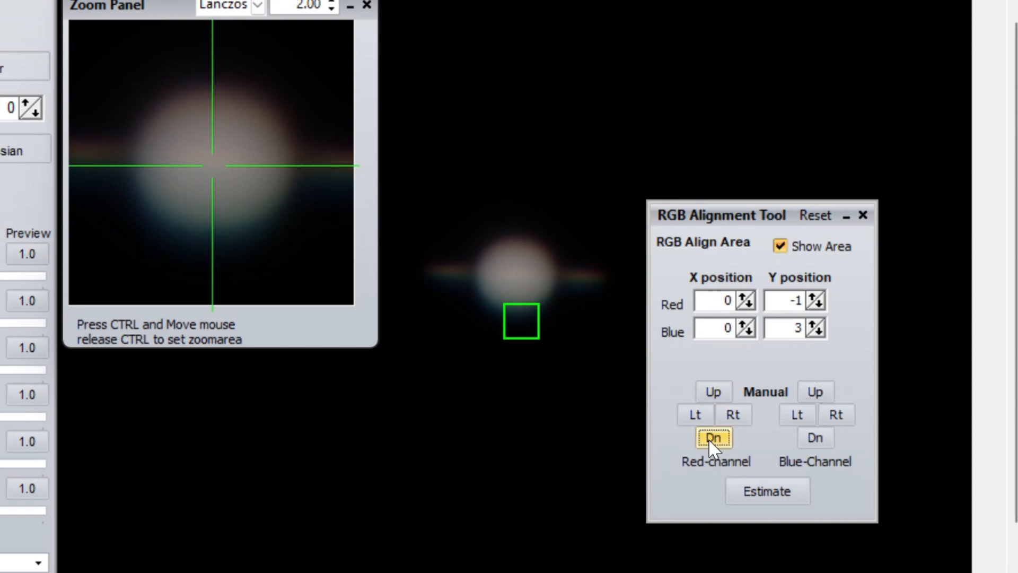
pyautogui.click(711, 437)
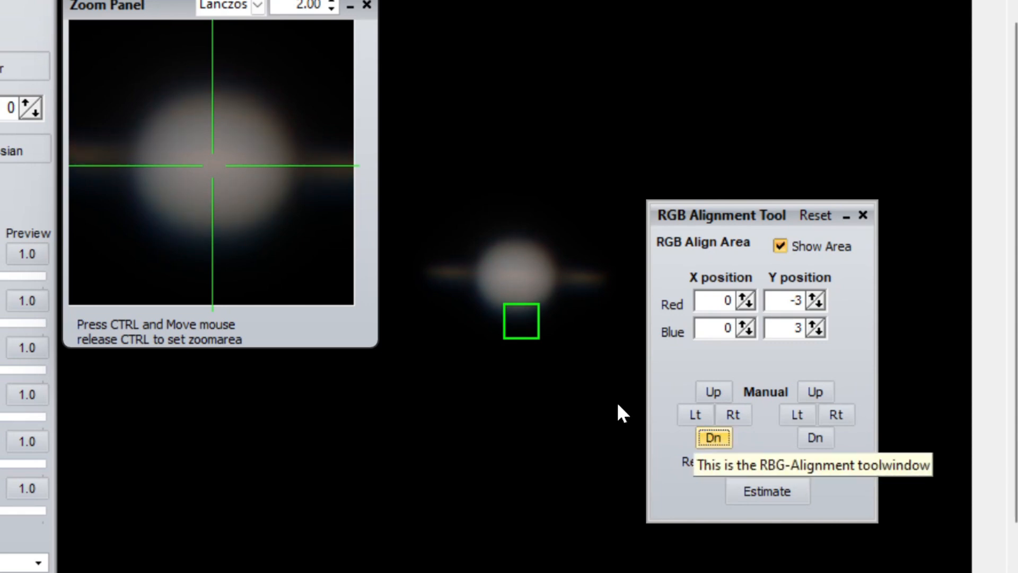
pyautogui.moveTo(293, 201)
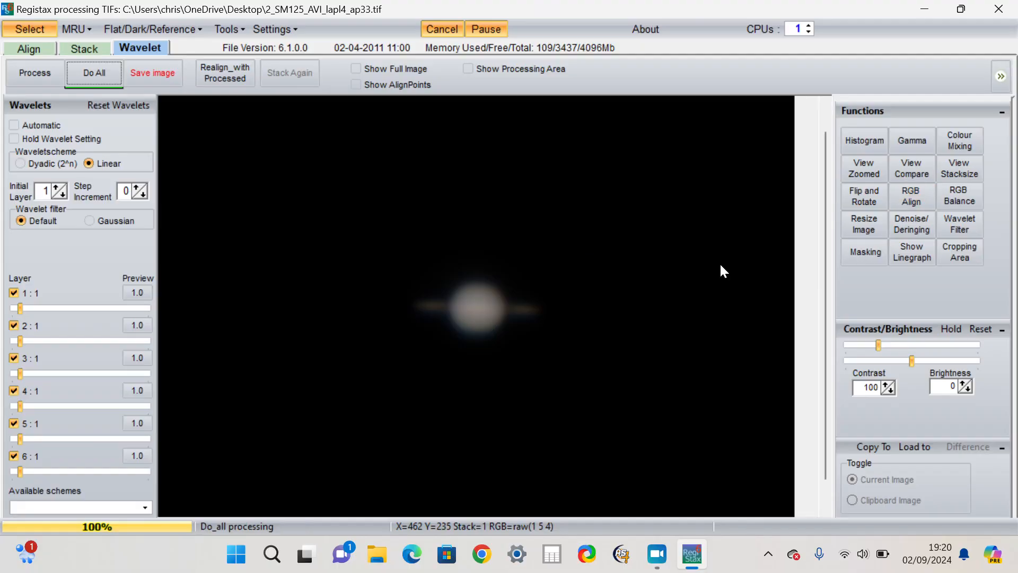
# Check the magnified Saturn, then raise wavelet layers 1–6 to about 23–33 to sharpen it.
pyautogui.click(863, 168)
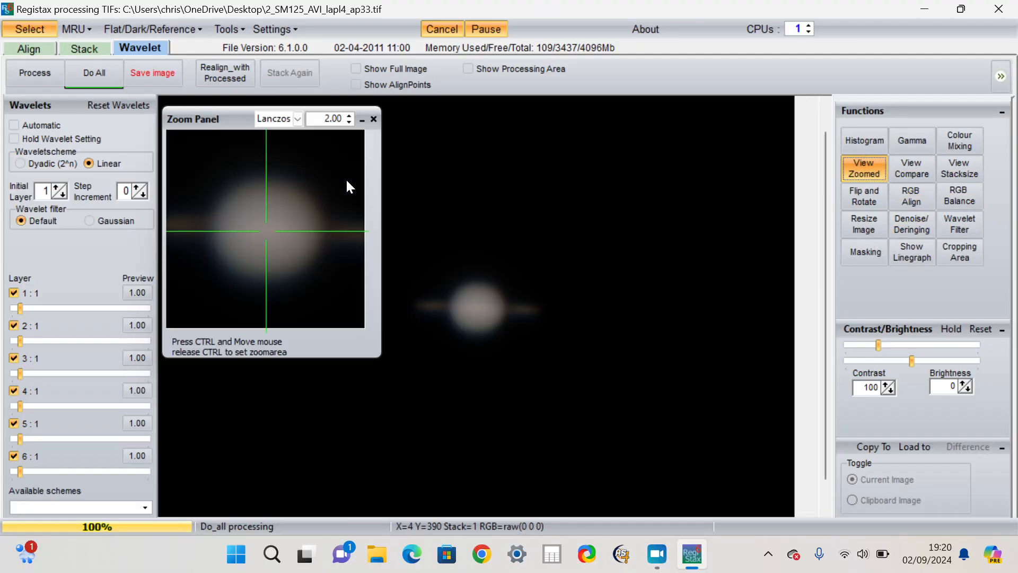
pyautogui.moveTo(307, 281)
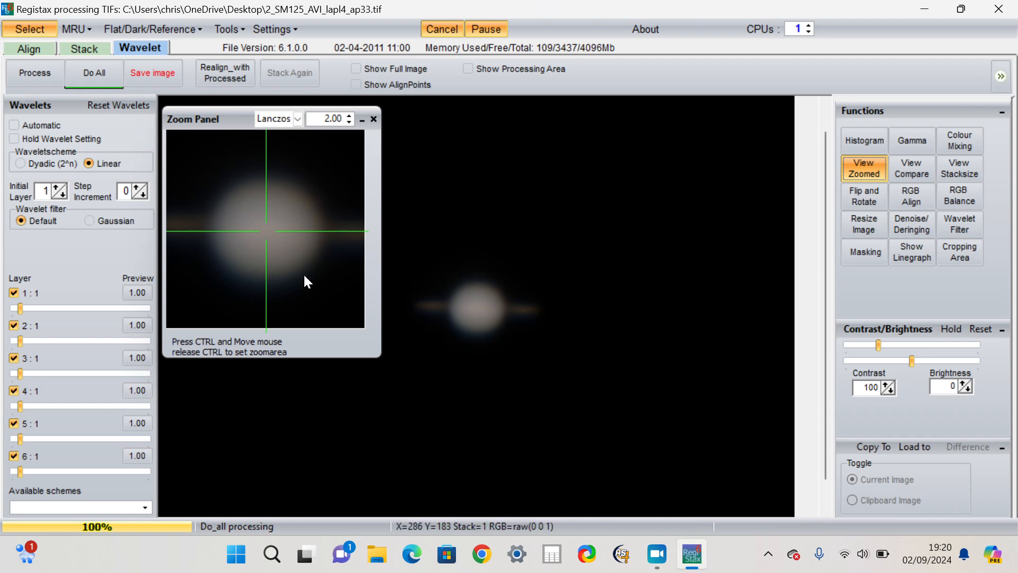
pyautogui.click(373, 118)
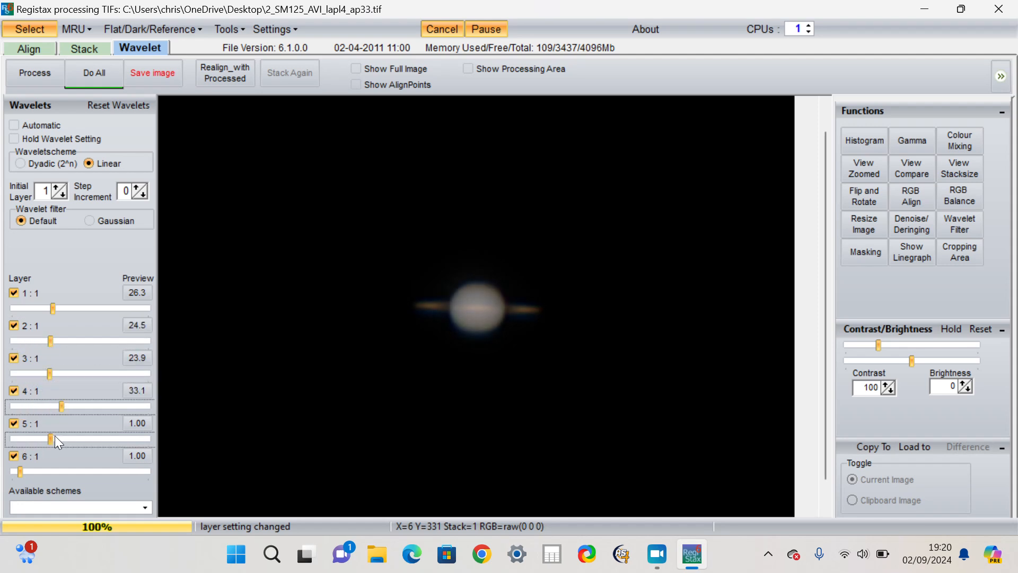
pyautogui.click(34, 73)
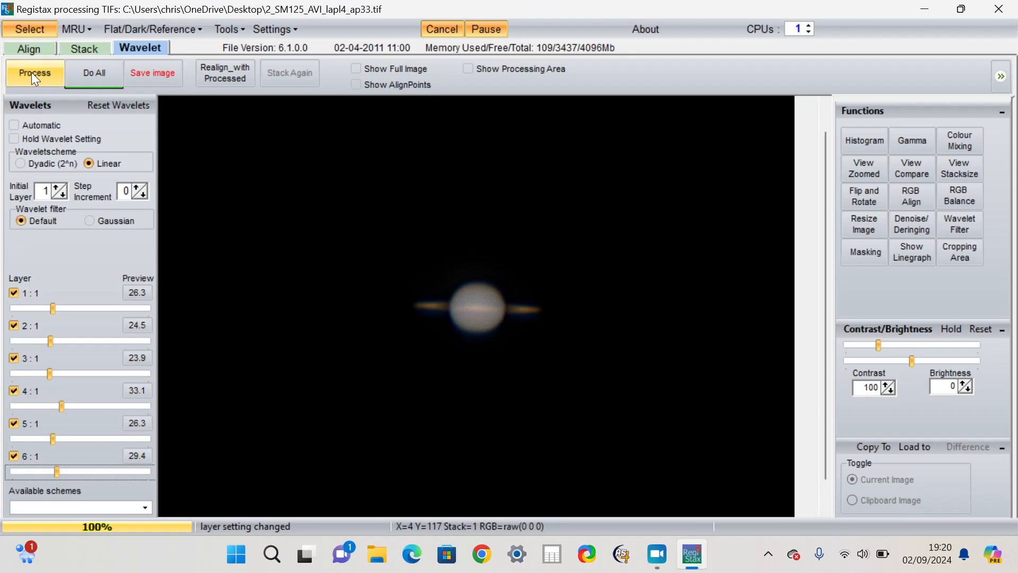
# Load Tak100_AVI_lapl4_ap20.tif and answer Yes to stretching its intensity levels.
pyautogui.click(29, 29)
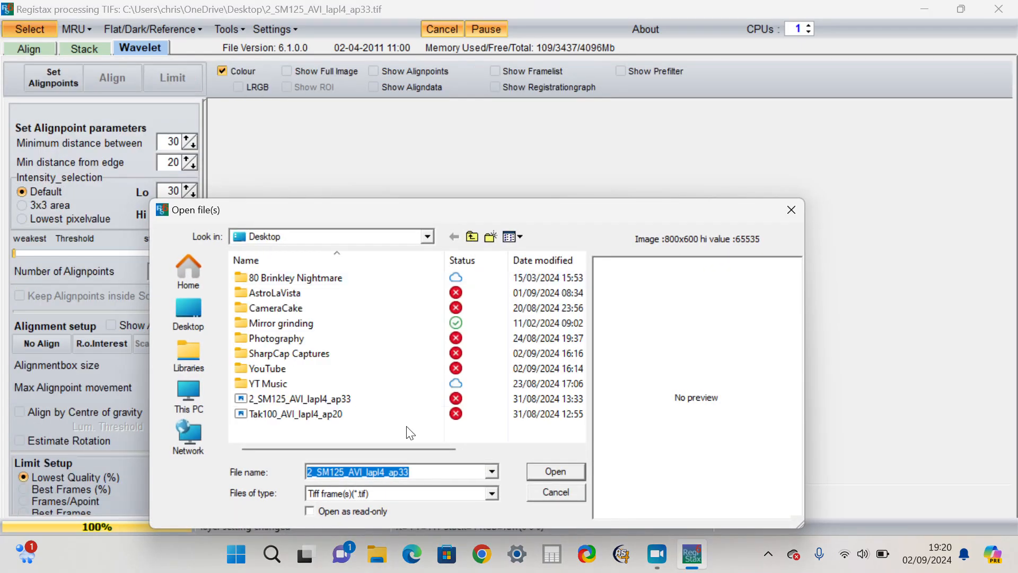
pyautogui.click(554, 471)
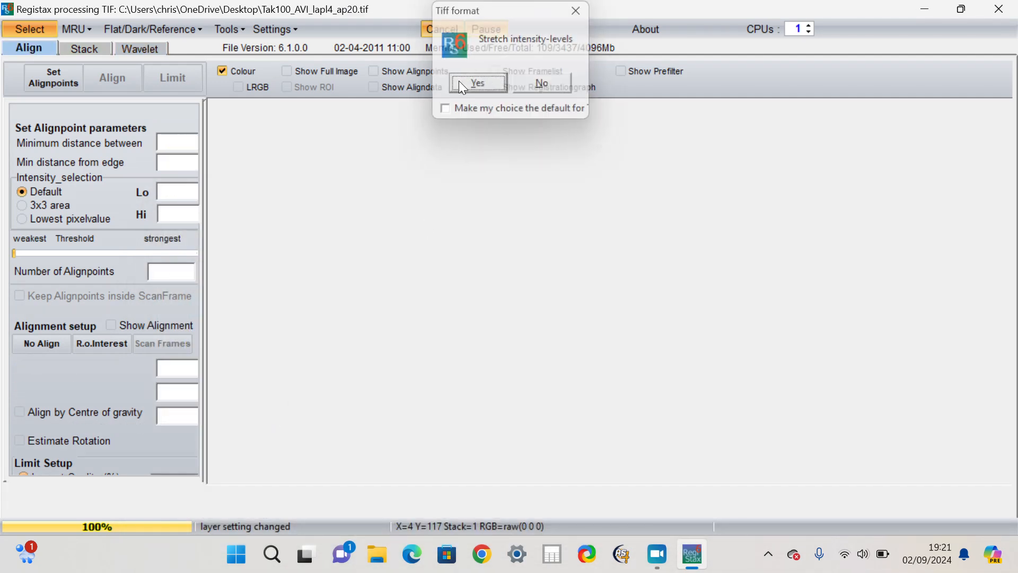
pyautogui.click(477, 82)
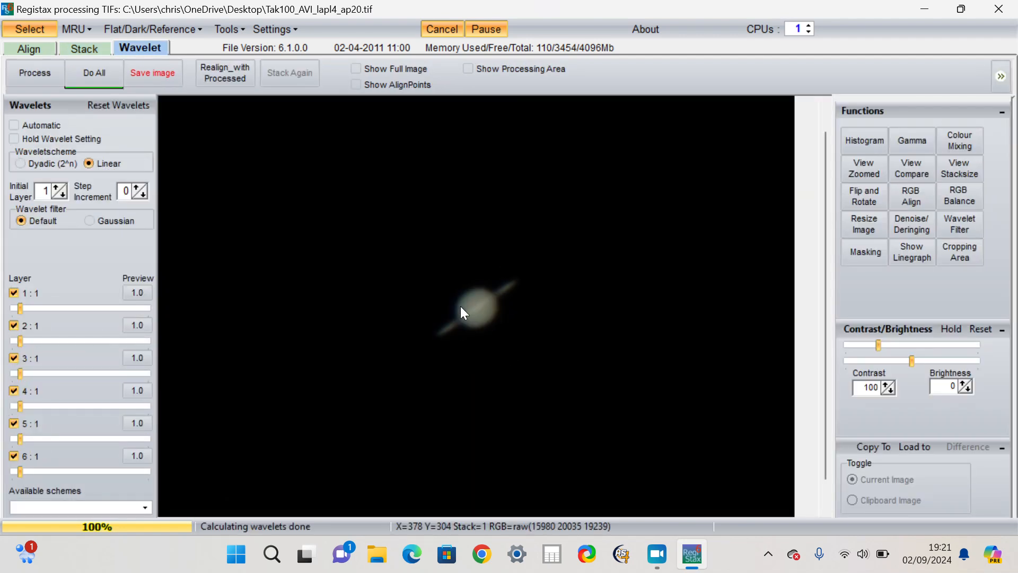
pyautogui.moveTo(507, 296)
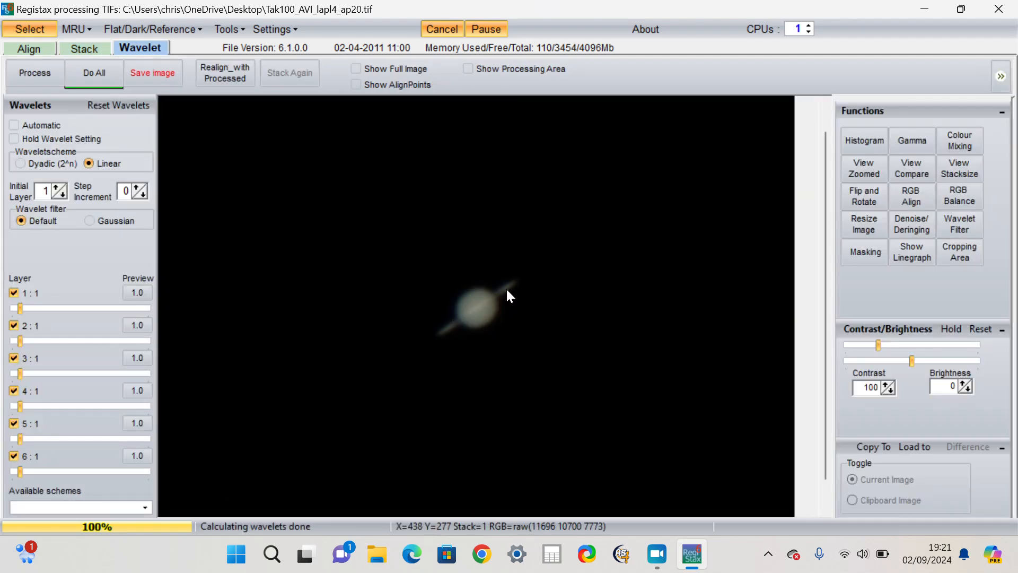
pyautogui.moveTo(621, 230)
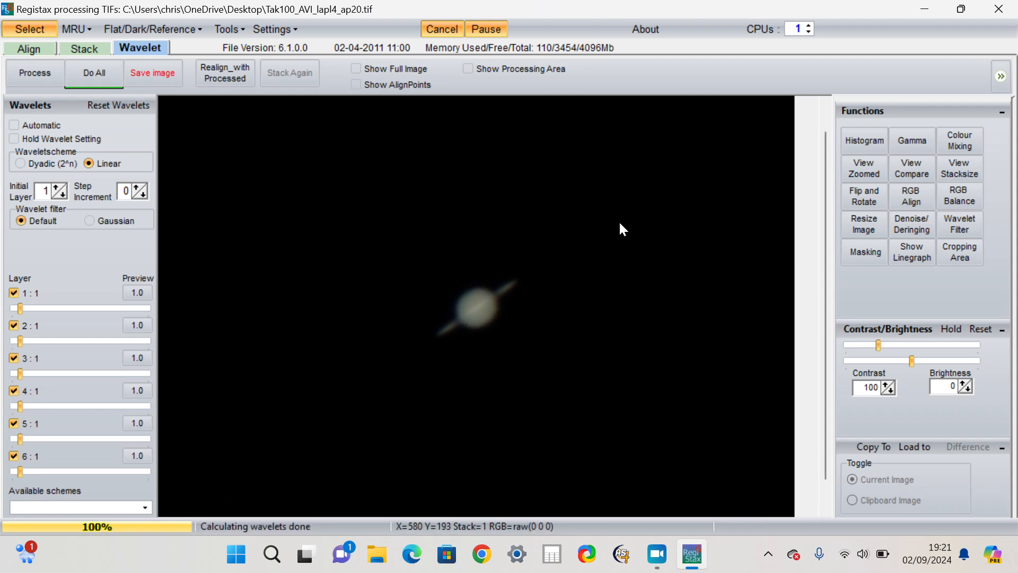
pyautogui.moveTo(524, 282)
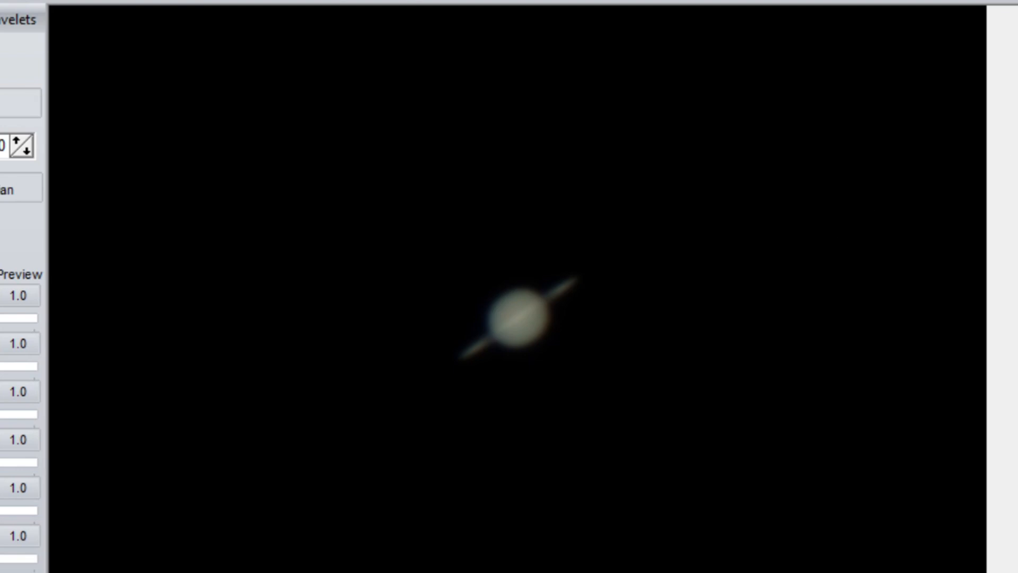
# Show a zoomed view of the tilted Tak100 Saturn with wavelet layers still at 1.0.
pyautogui.click(513, 318)
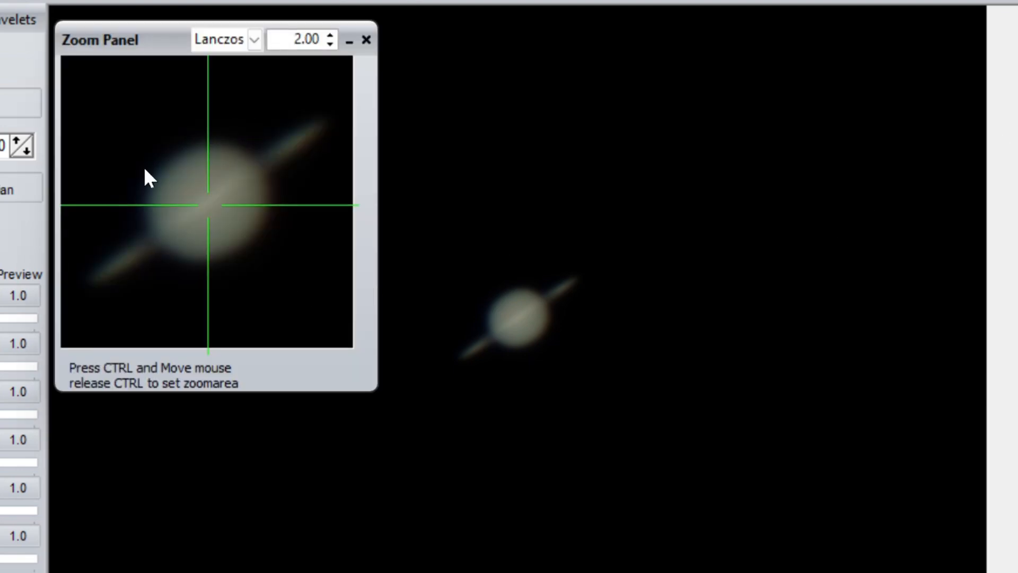
pyautogui.moveTo(260, 156)
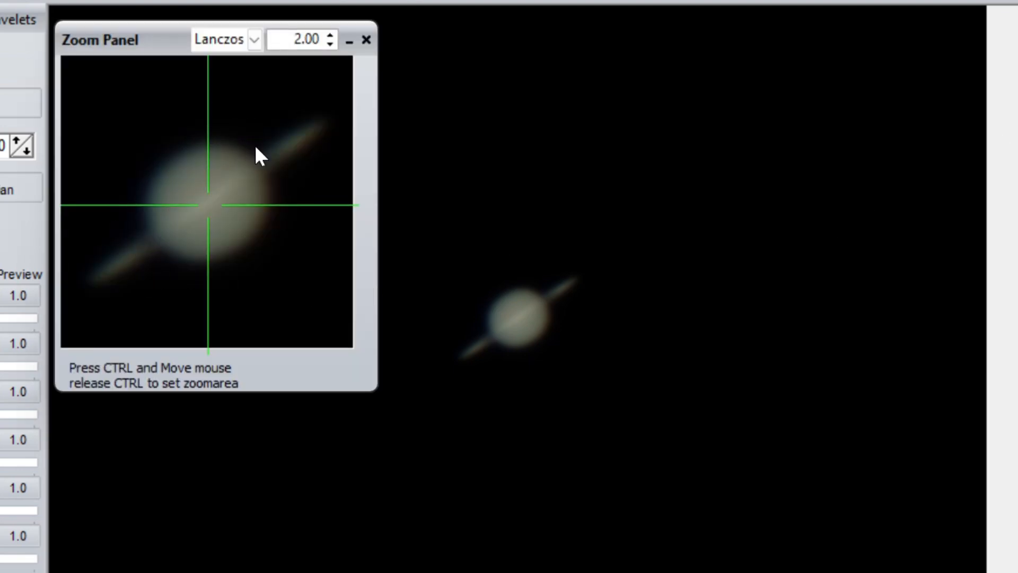
pyautogui.moveTo(165, 178)
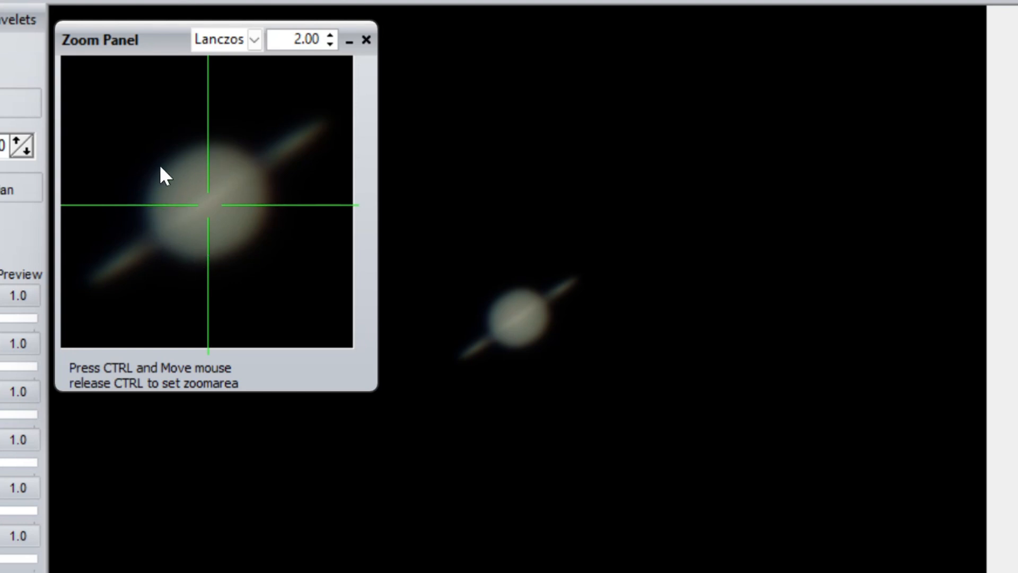
pyautogui.moveTo(574, 181)
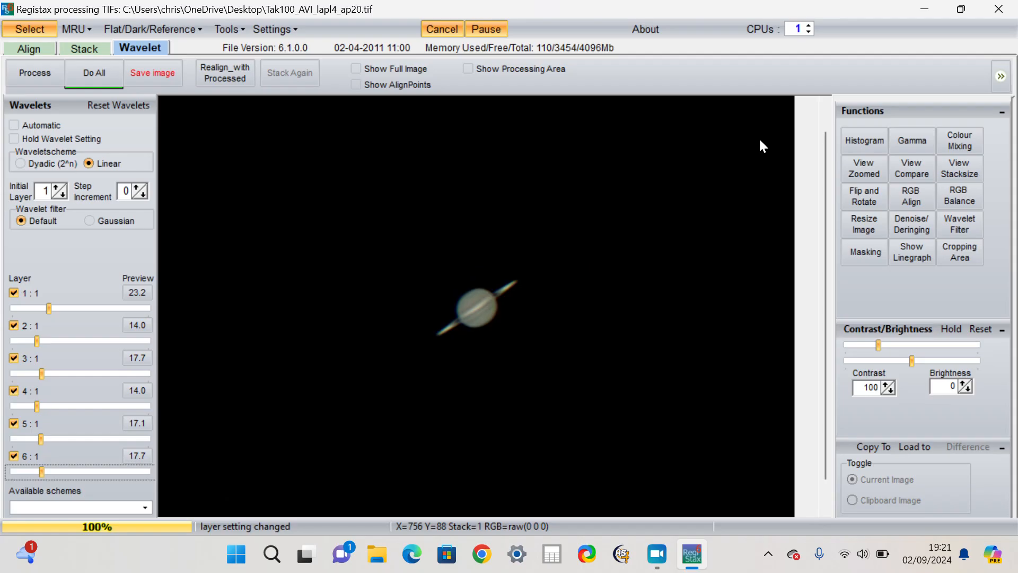
pyautogui.moveTo(756, 148)
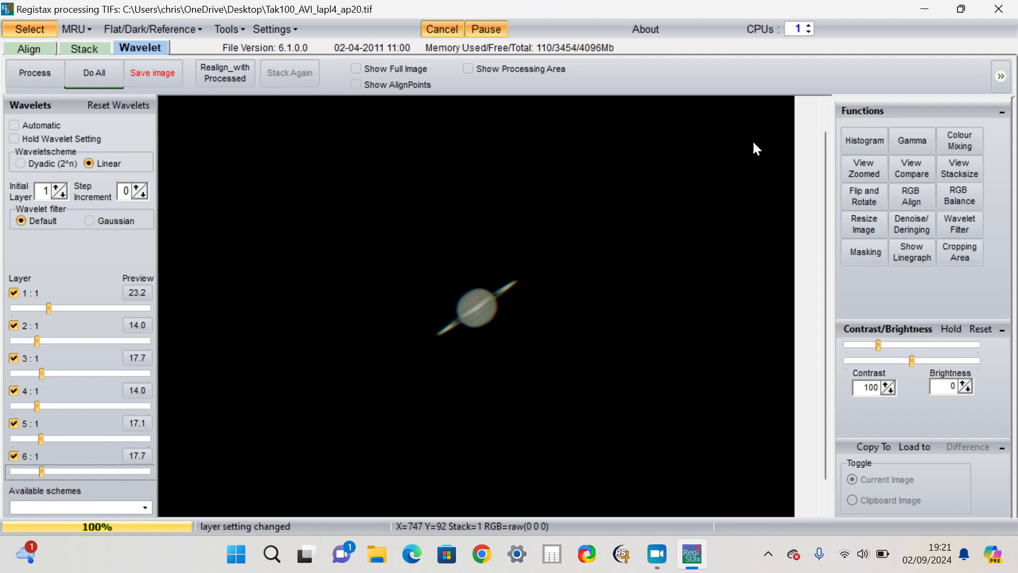
pyautogui.moveTo(721, 201)
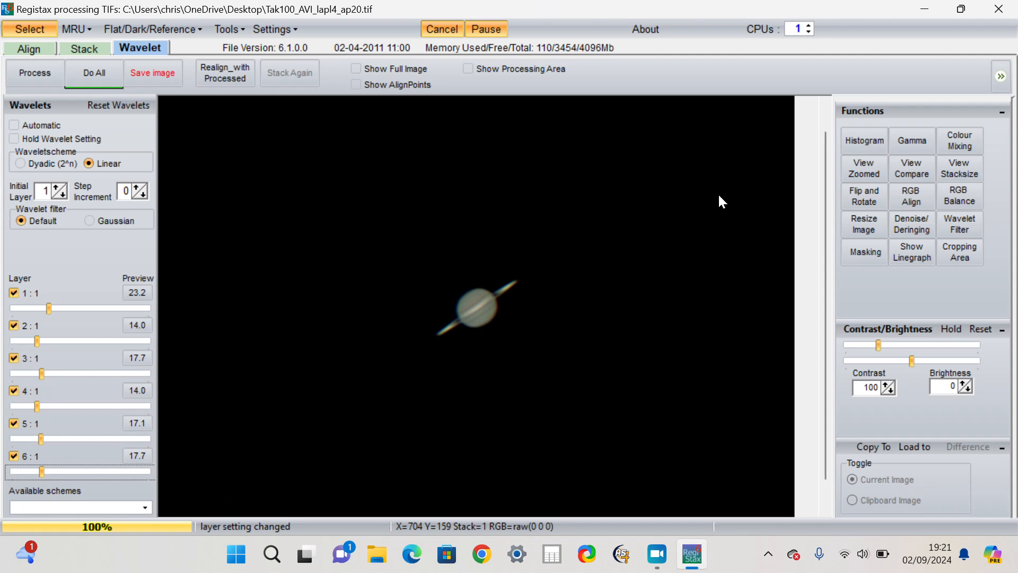
pyautogui.moveTo(622, 232)
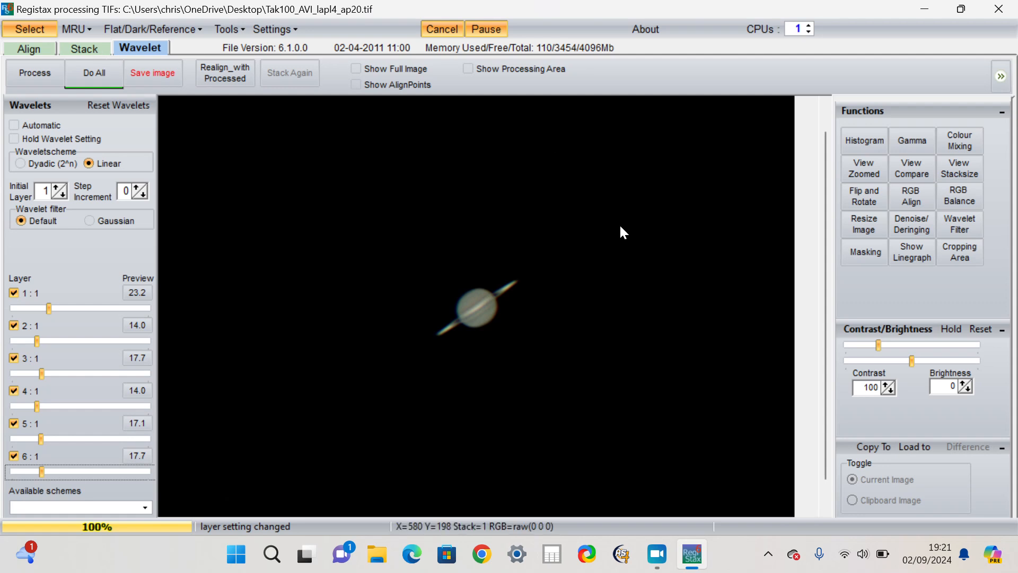
pyautogui.moveTo(628, 229)
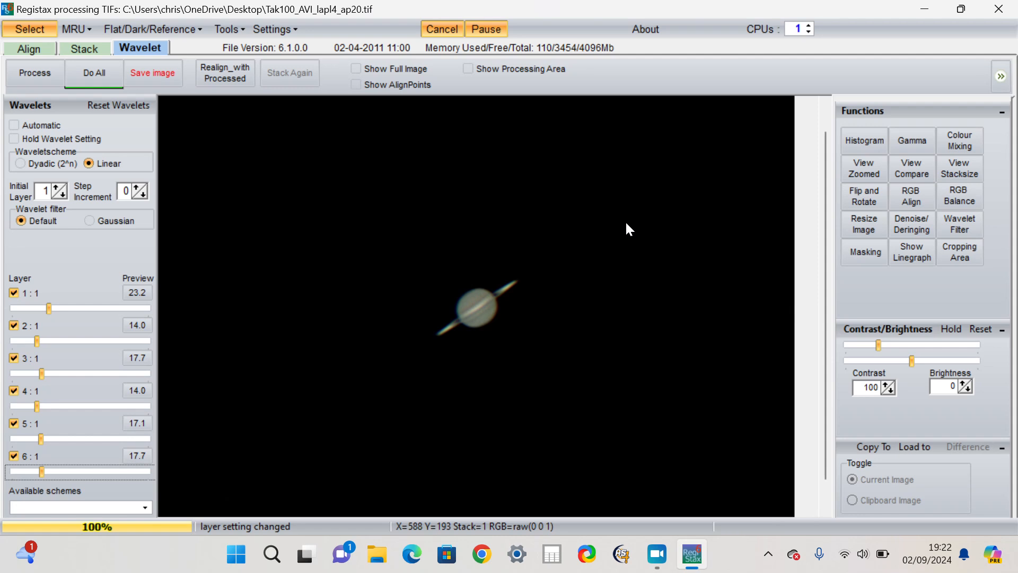
pyautogui.moveTo(486, 224)
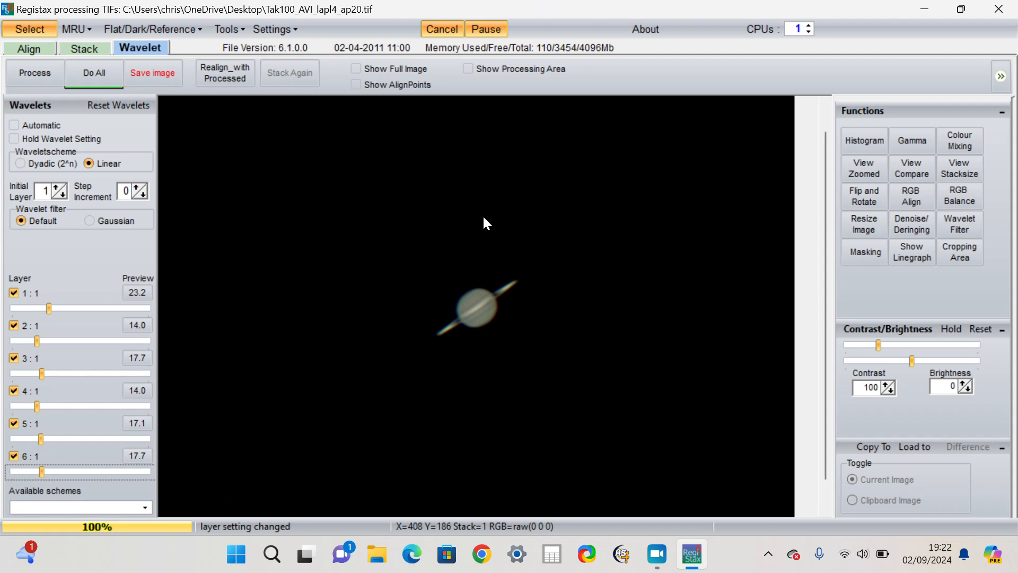
pyautogui.moveTo(911, 196)
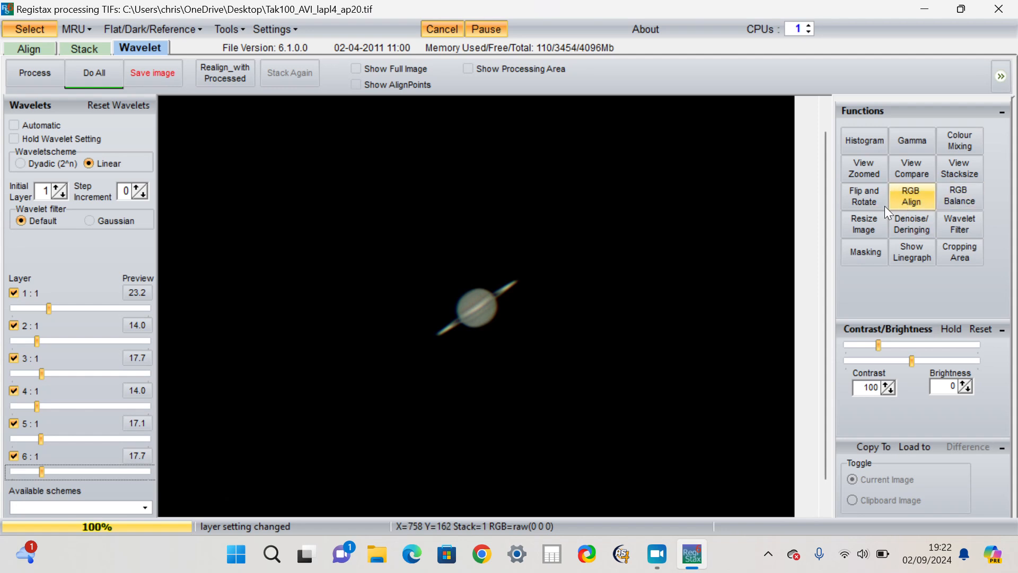
pyautogui.moveTo(654, 255)
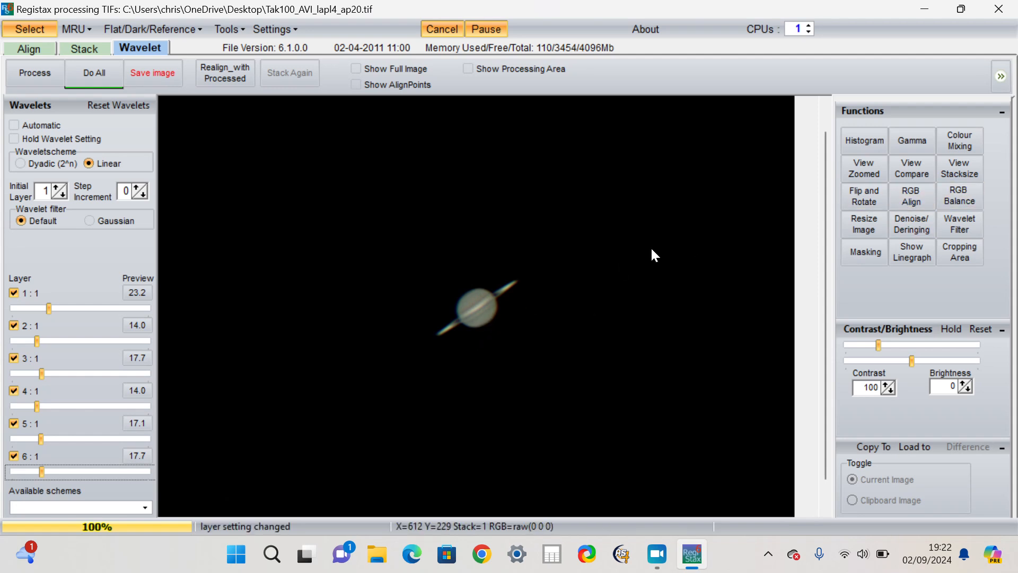
pyautogui.moveTo(432, 244)
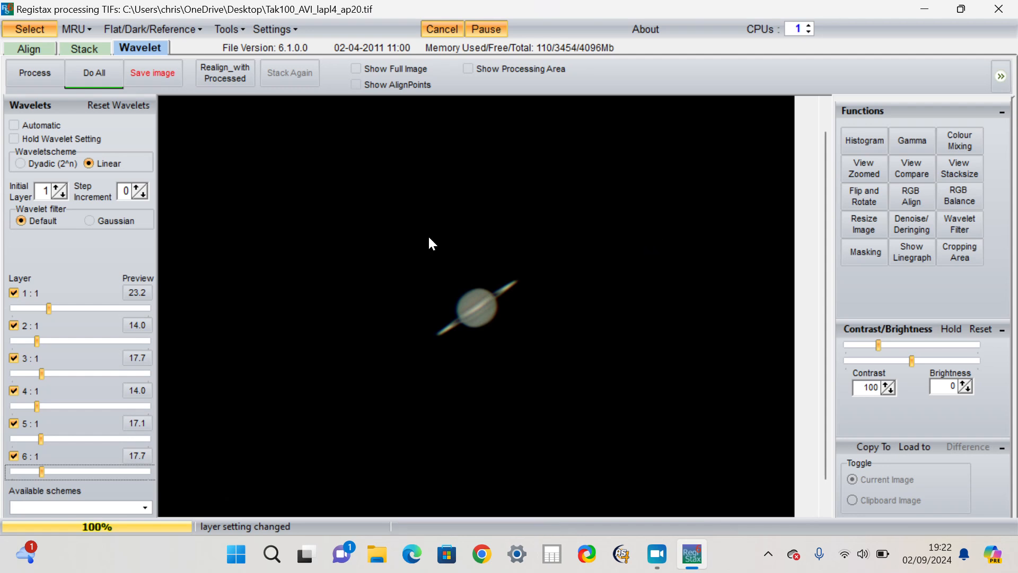
pyautogui.moveTo(958, 167)
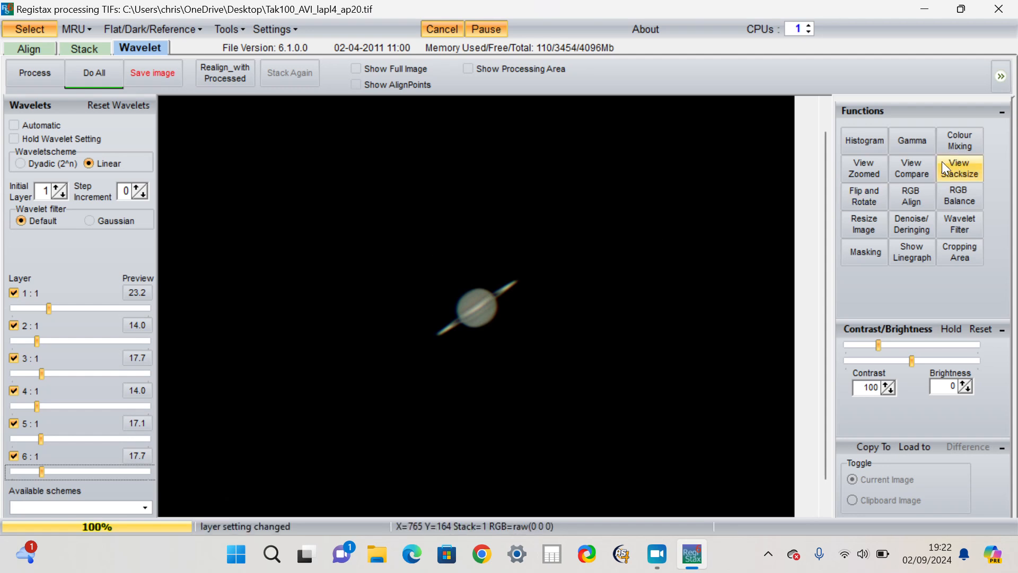
pyautogui.moveTo(689, 239)
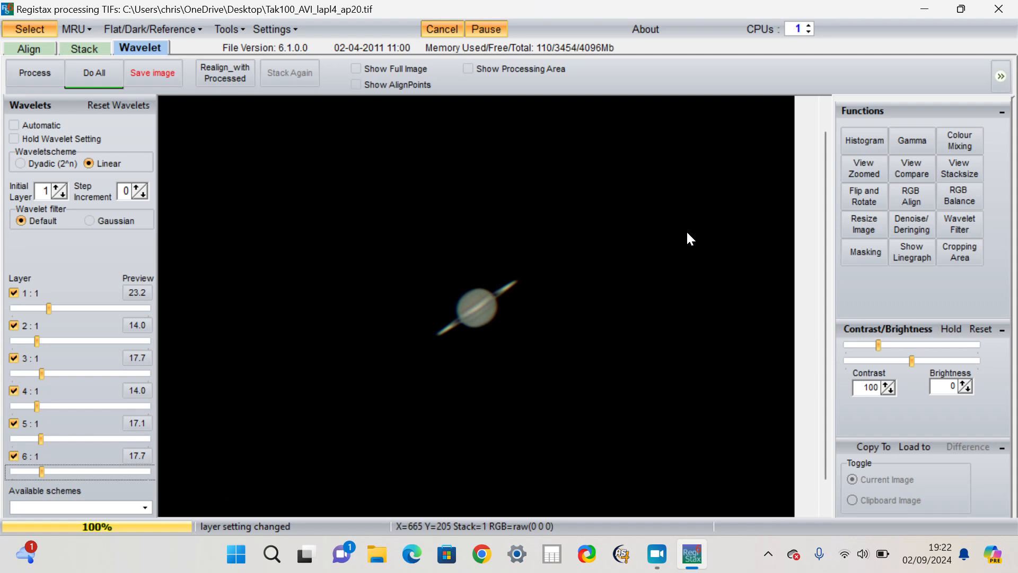
pyautogui.moveTo(491, 216)
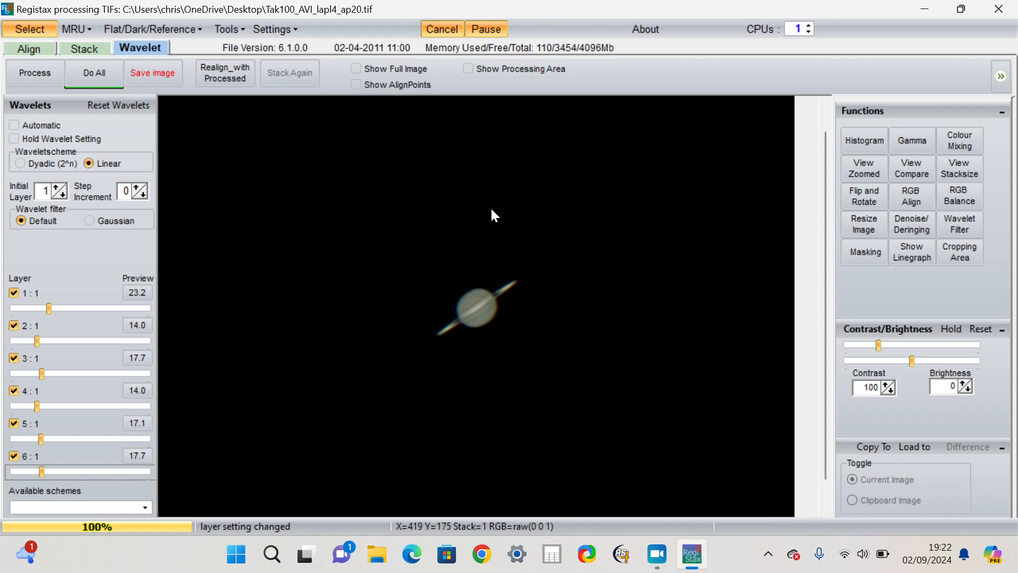